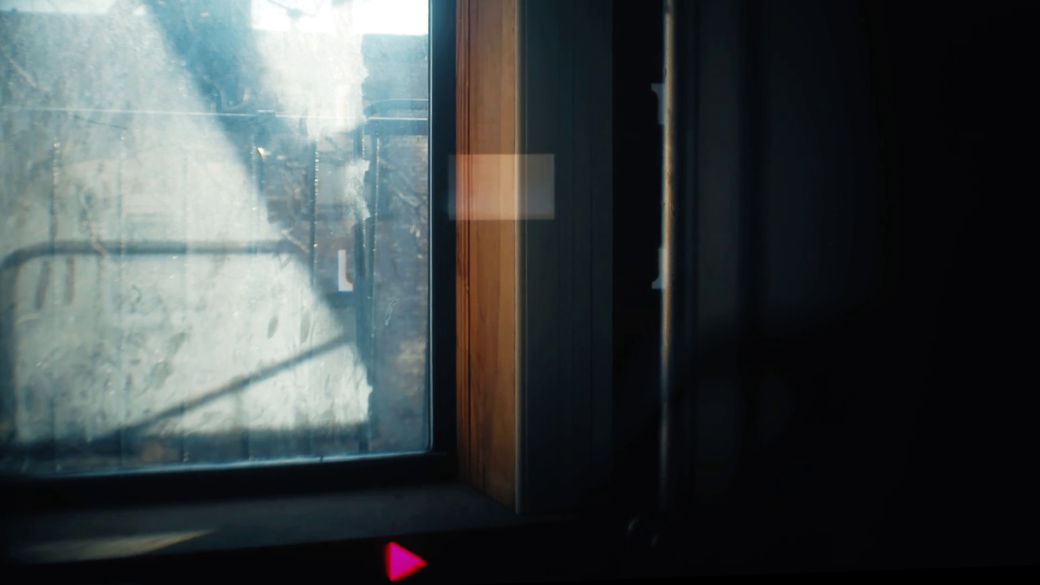
pyautogui.click(401, 565)
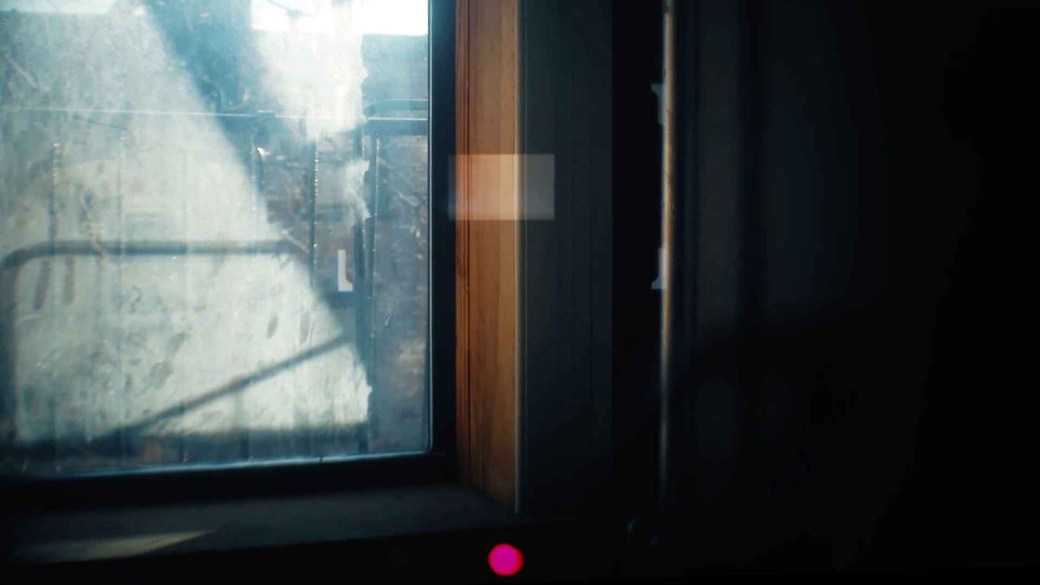